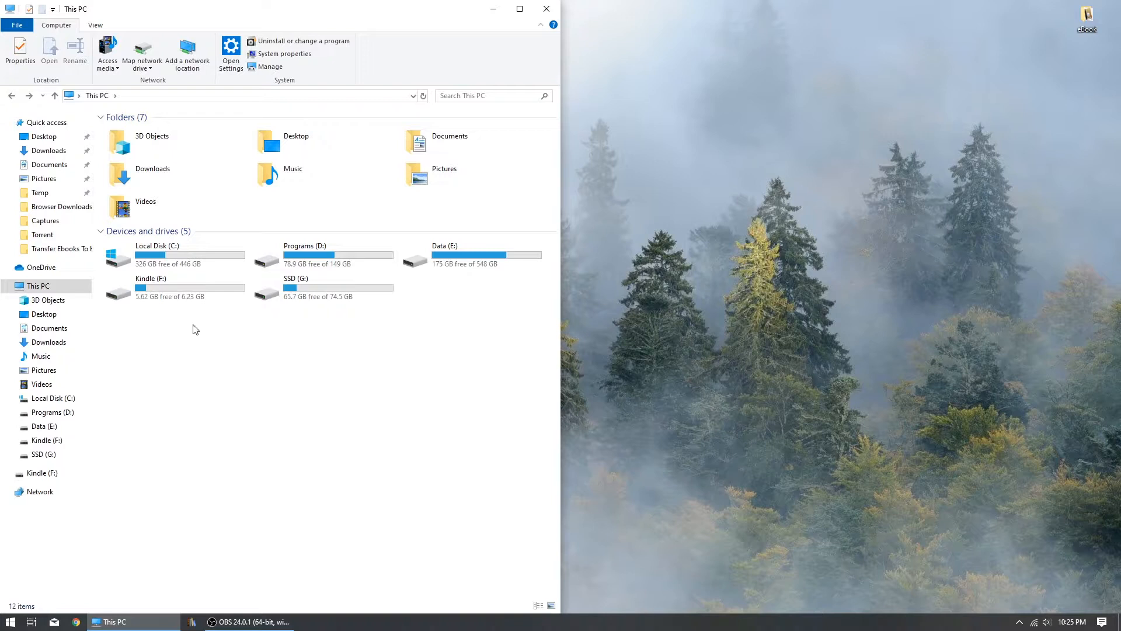
- Show the Kindle (F:) drive contents with the eBook folder holding Kindle_Users_Guide open beside it
left_click(175, 285)
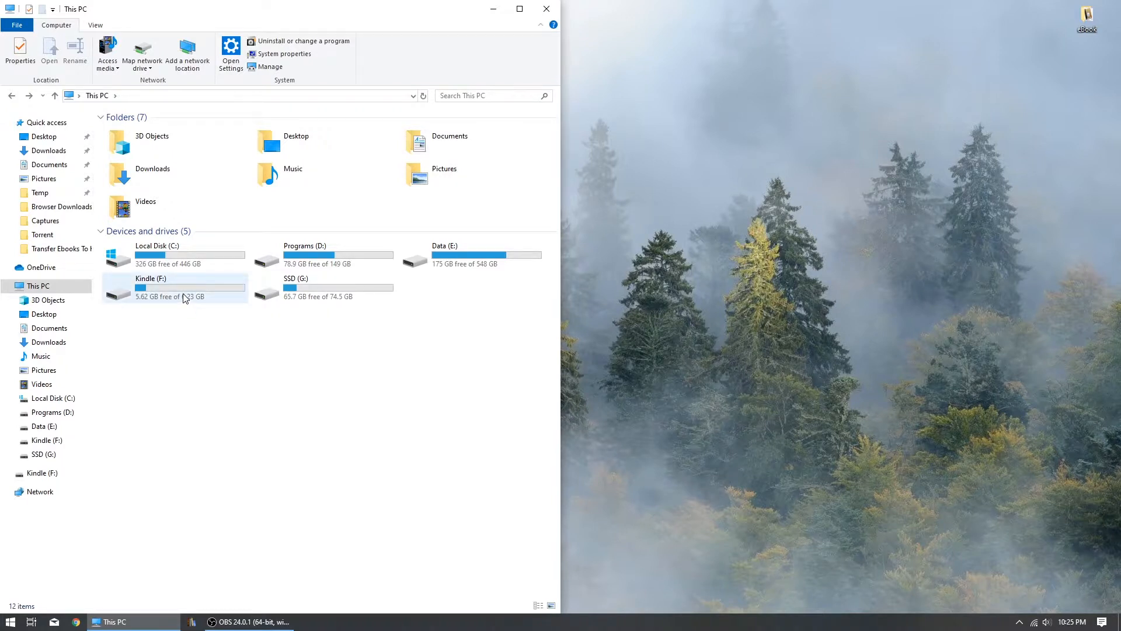
double_click(150, 278)
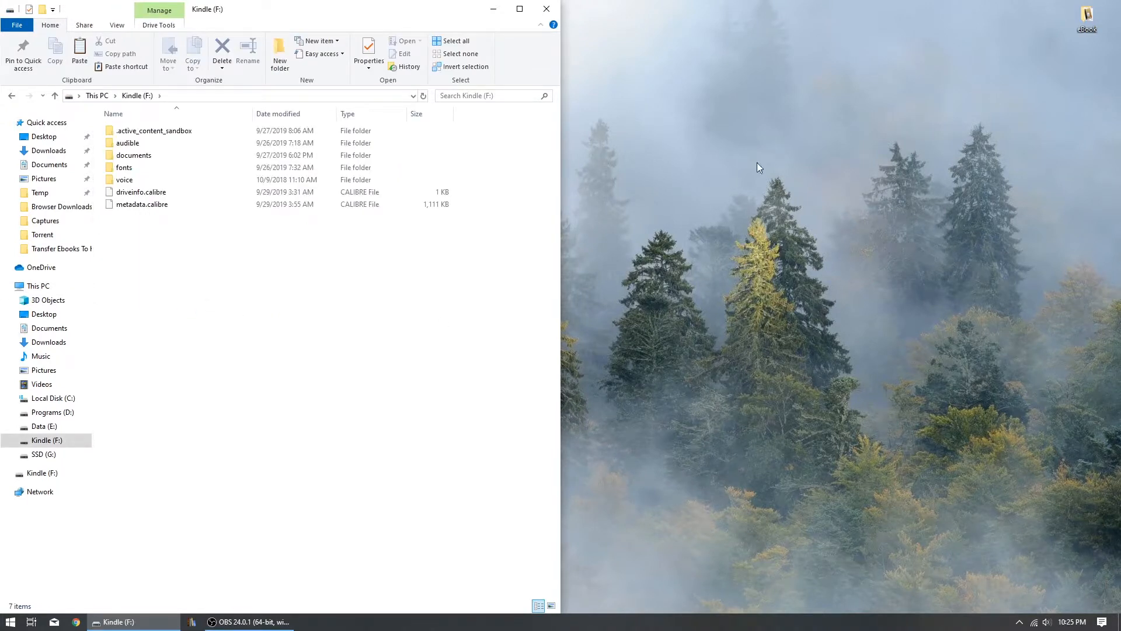
double_click(1091, 15)
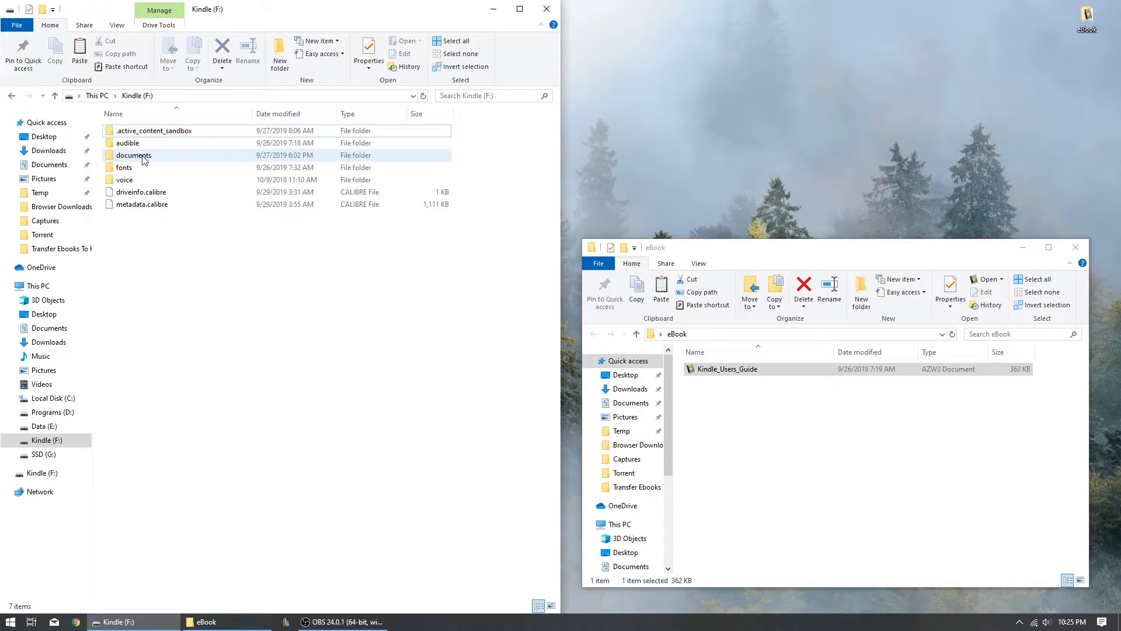
mouse_move(144, 159)
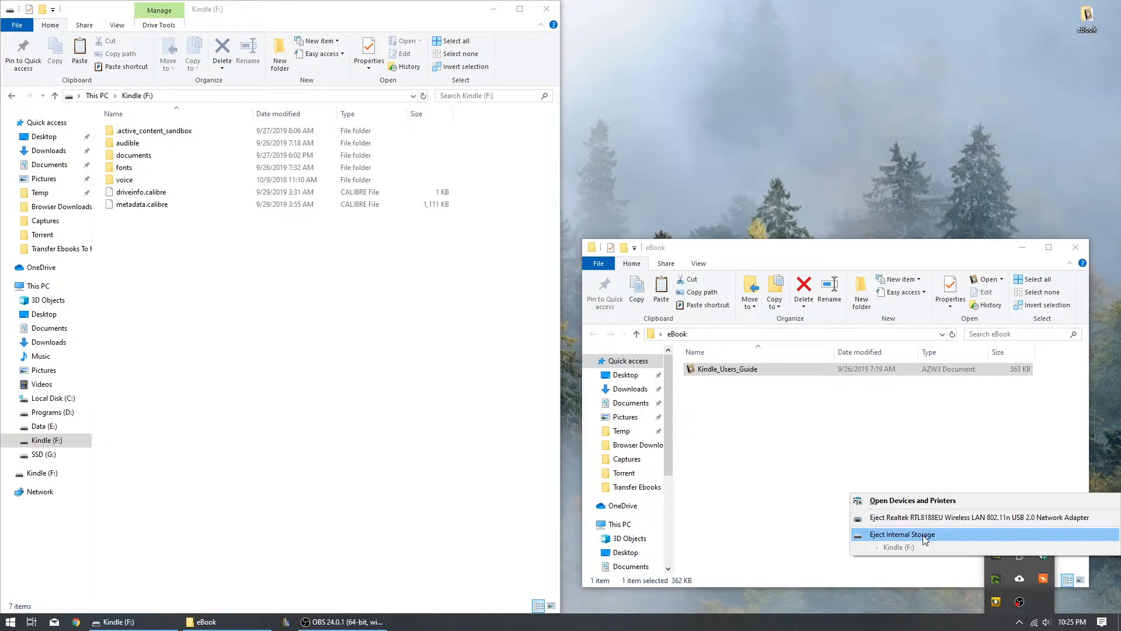
- Eject the Kindle's internal storage via Safely Remove Hardware so it can be unplugged
left_click(901, 534)
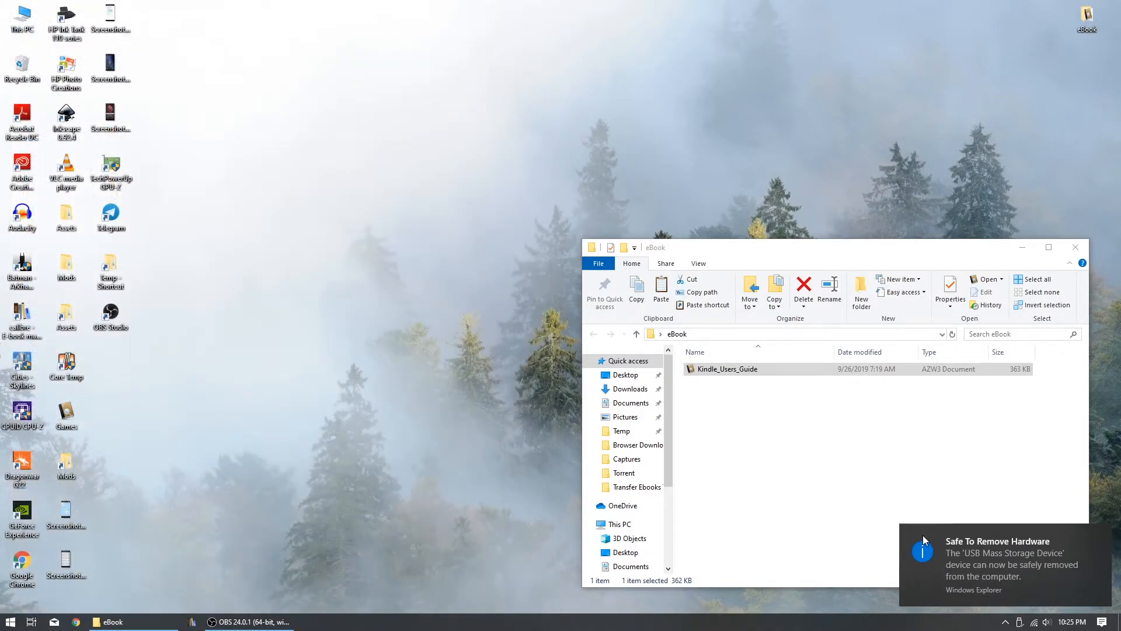